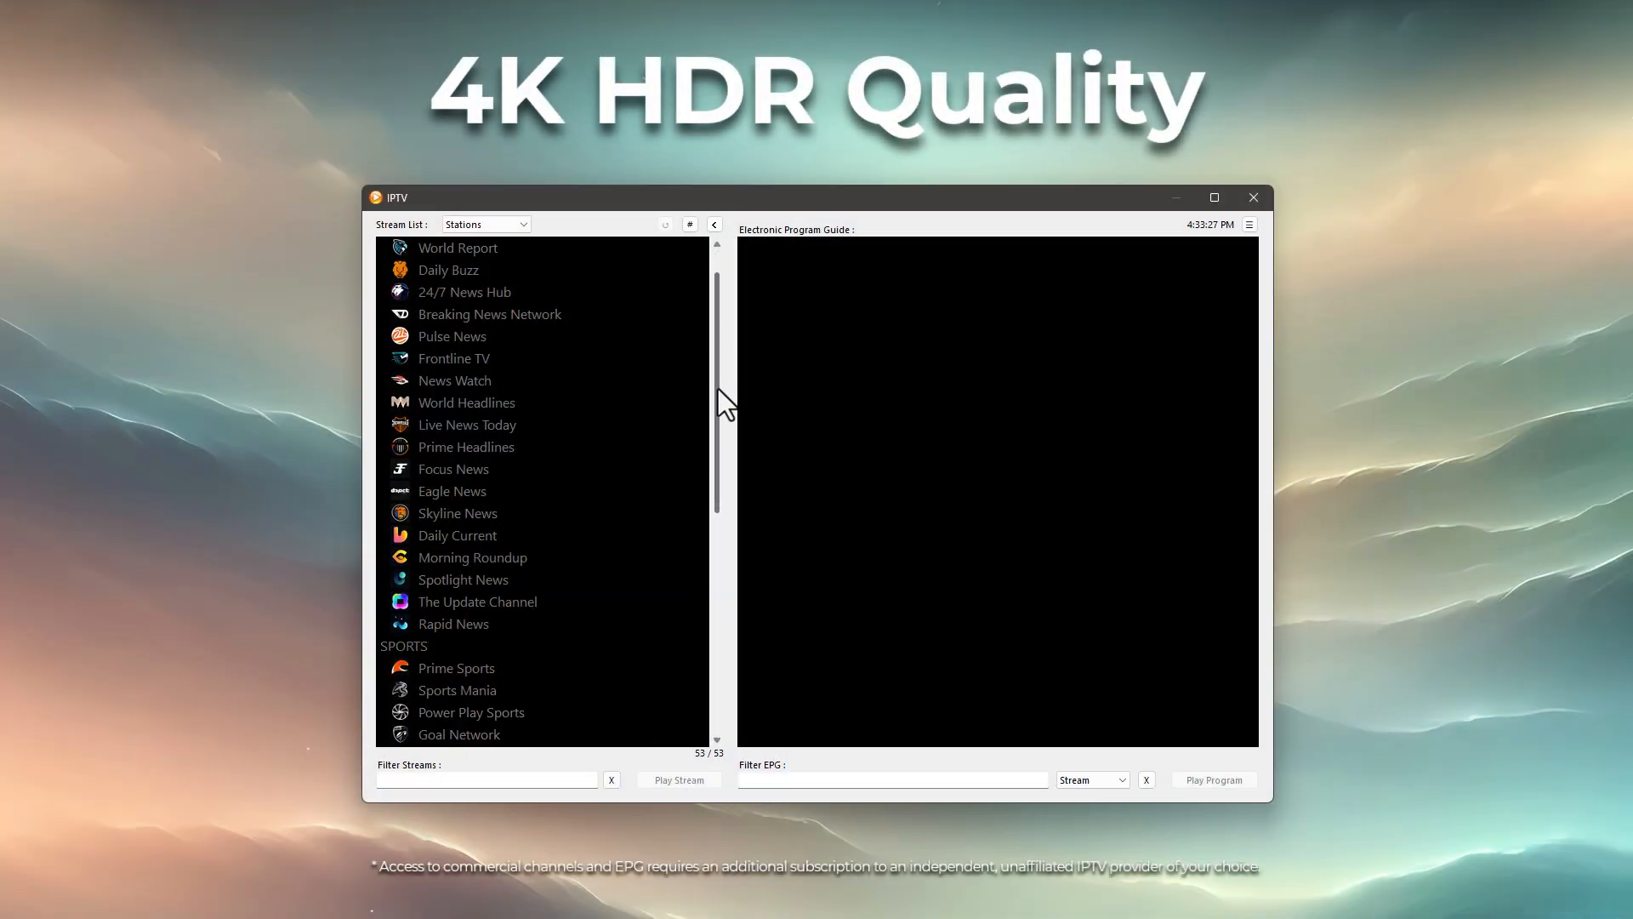
Step: Browse the media server Home list and enter the Old VHS Videos collection, reaching the IPTV playback settings
scroll(down, 3)
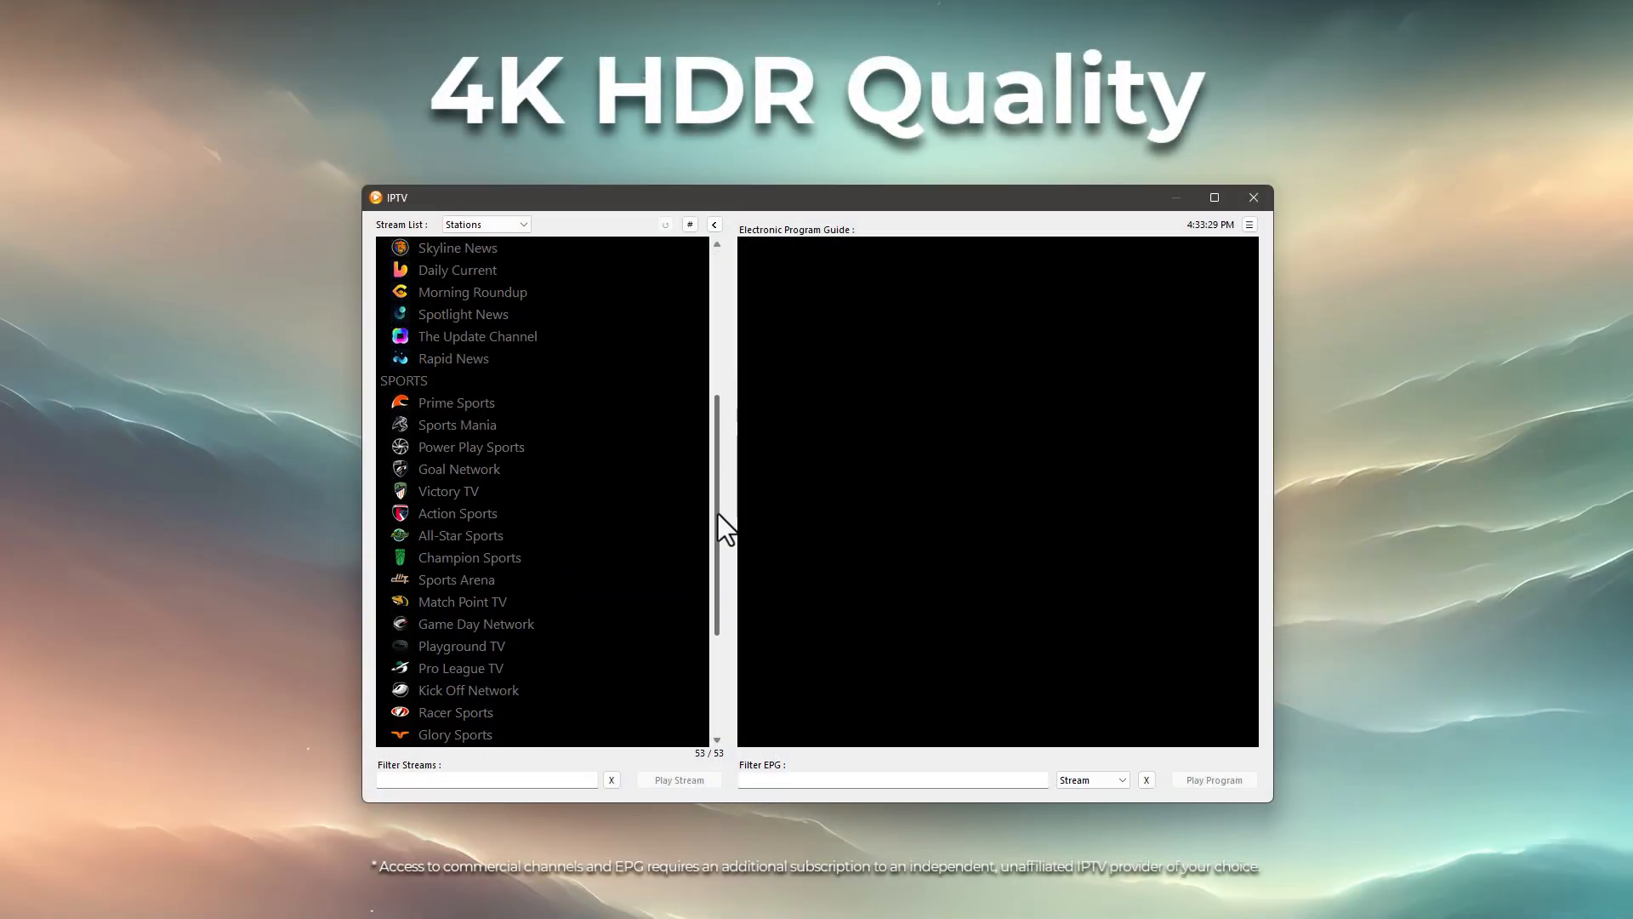
click(456, 270)
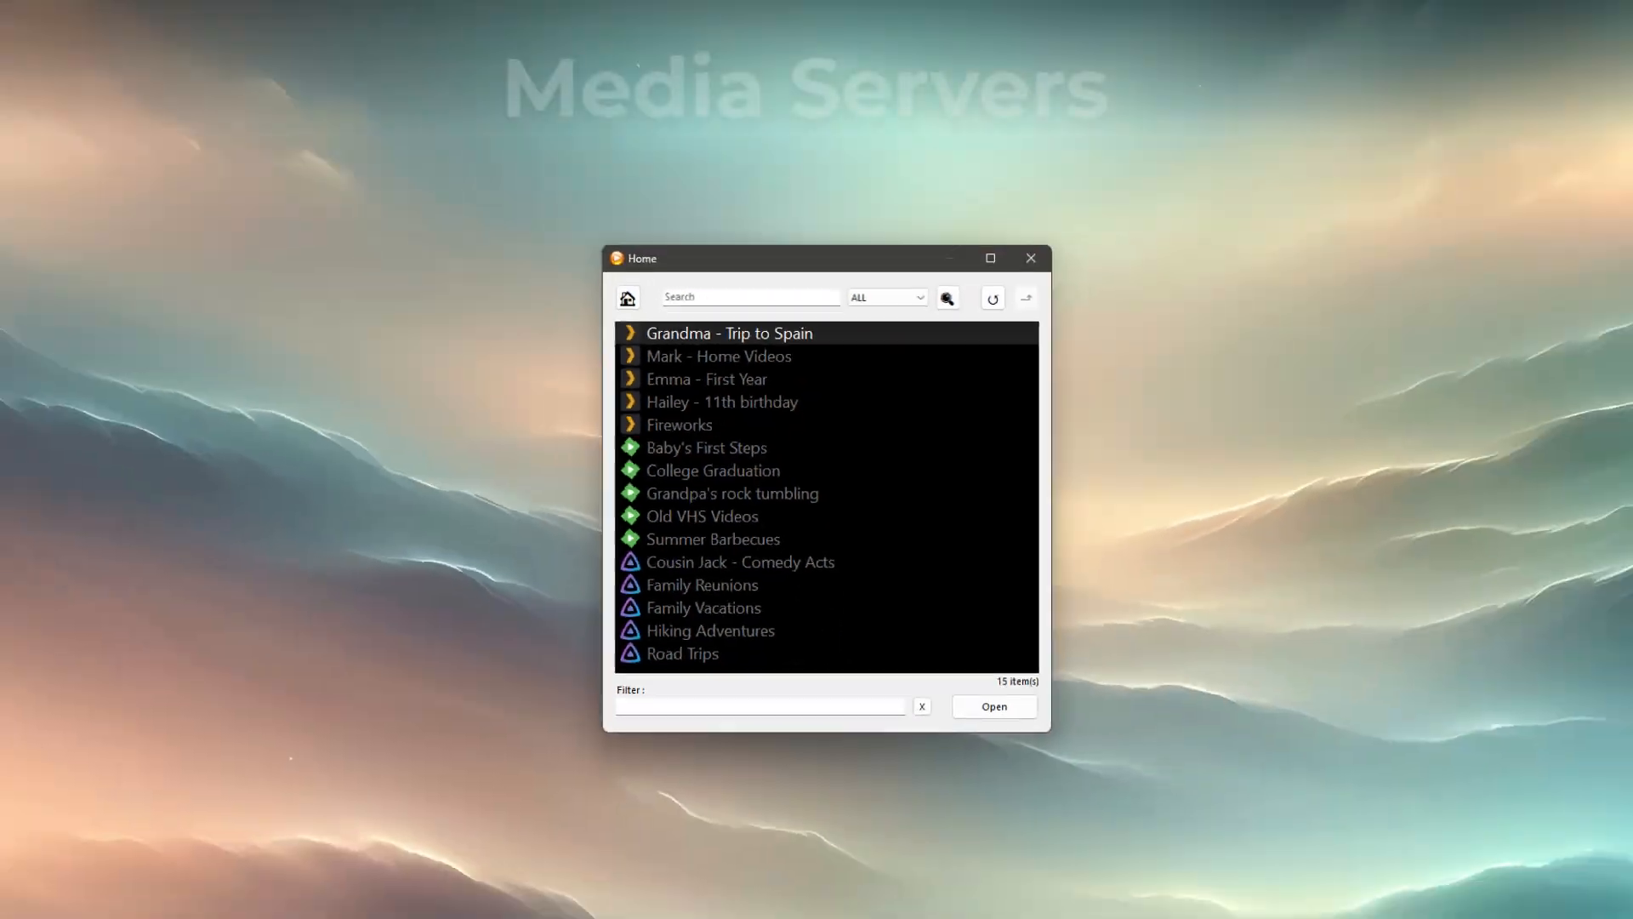
click(704, 514)
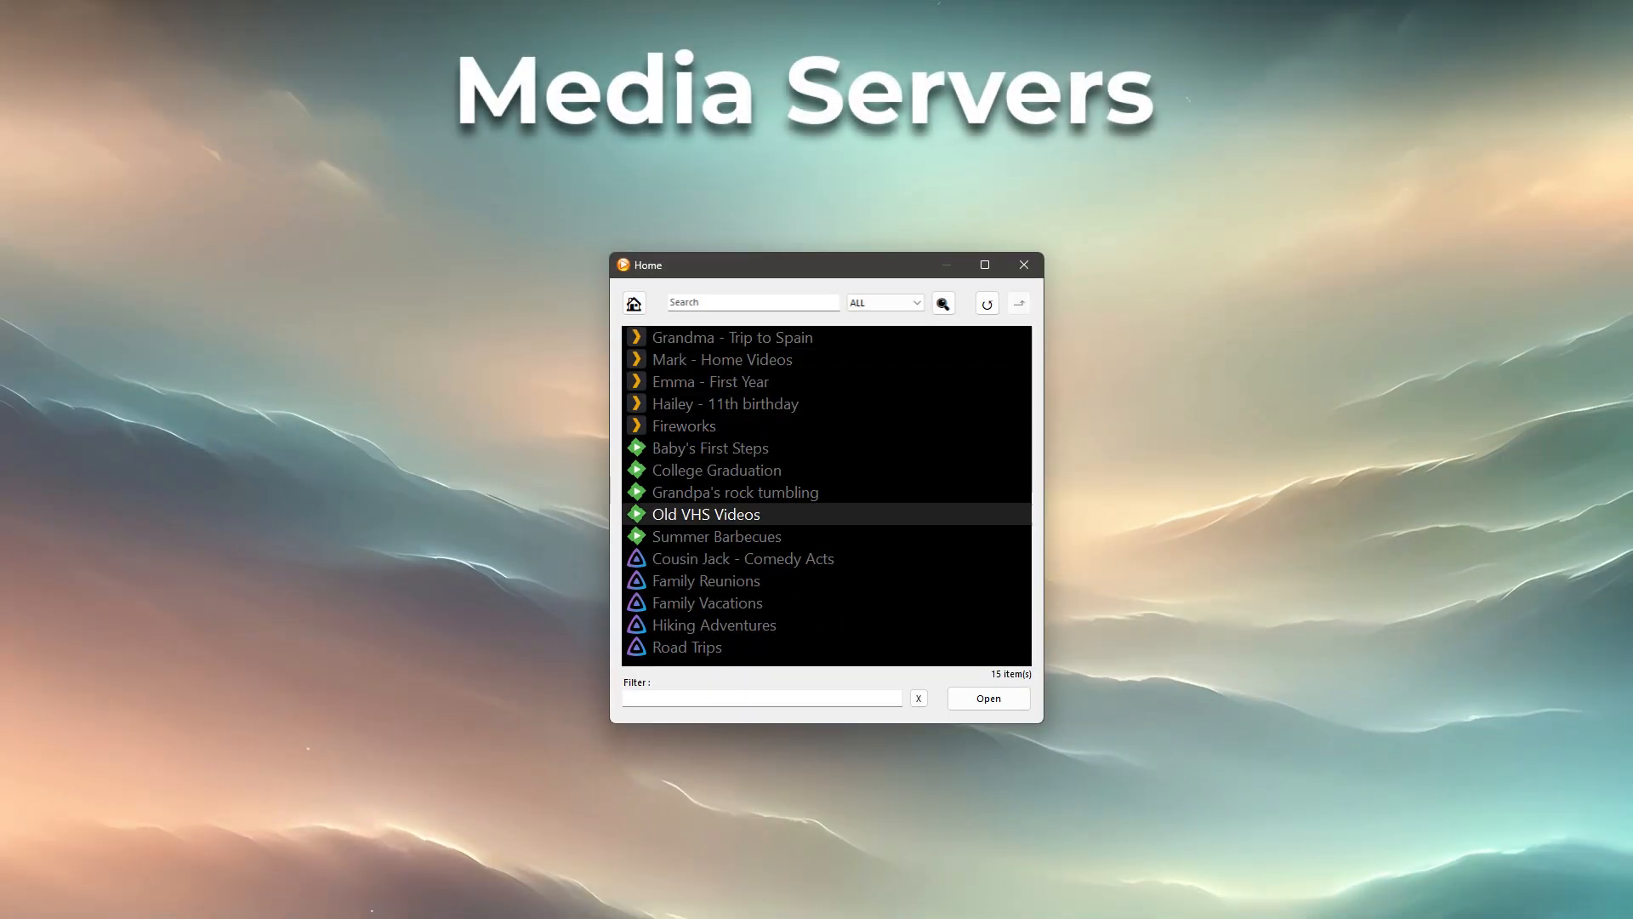
double_click(706, 603)
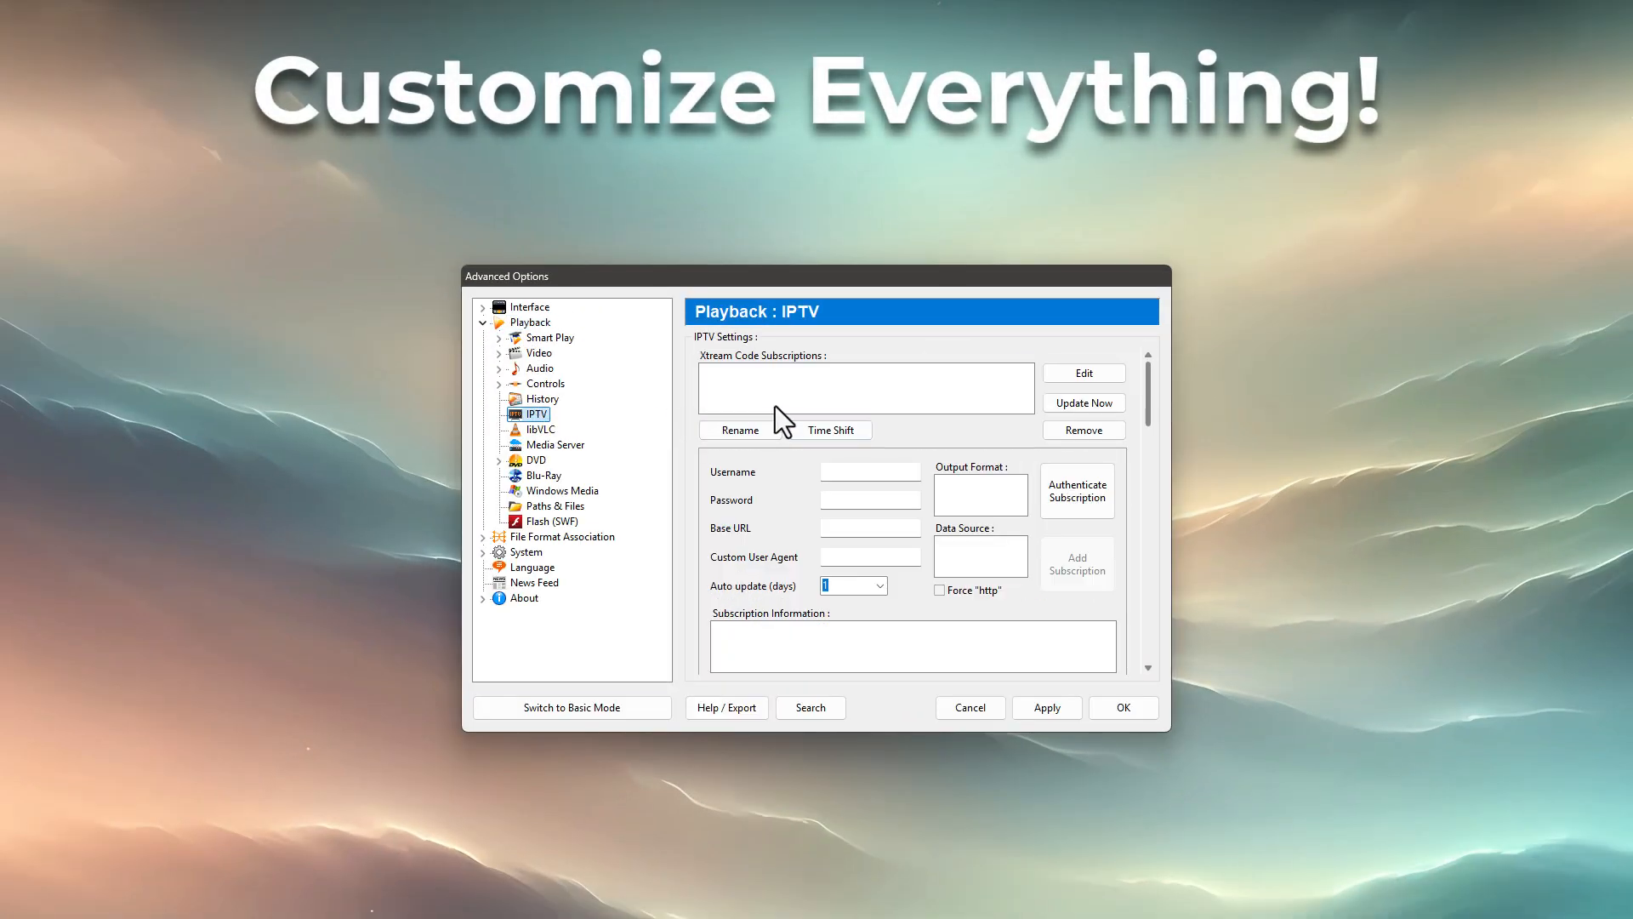
Step: Add Headphones (U-2500BT) from the Audio Renderer to the preferred audio device cycle list
click(553, 444)
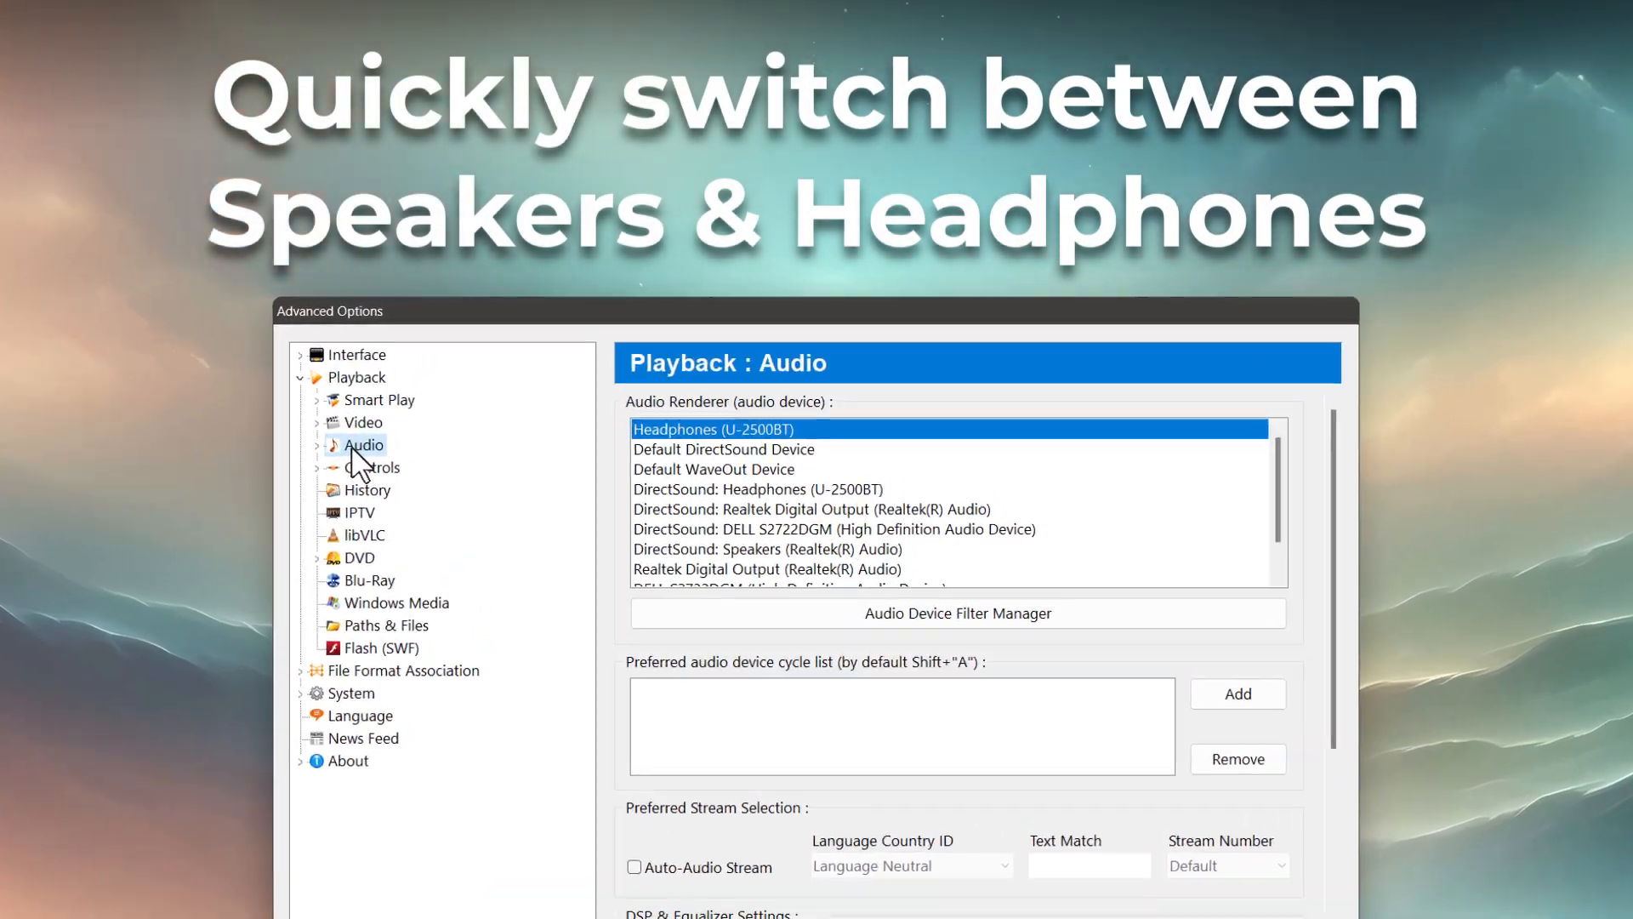
click(1237, 694)
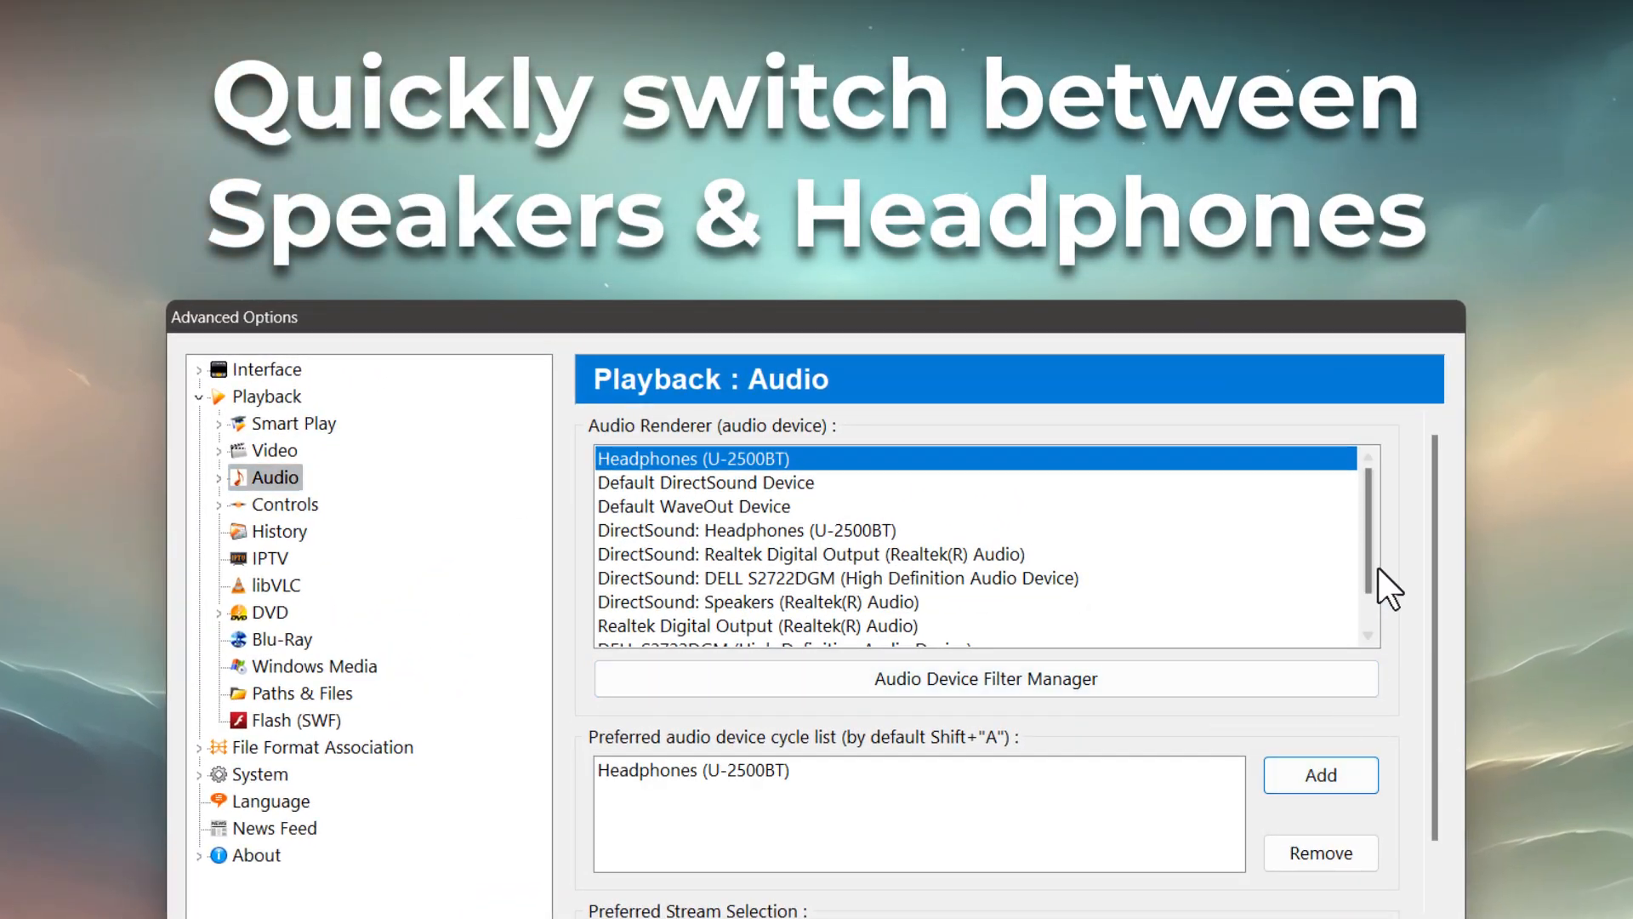